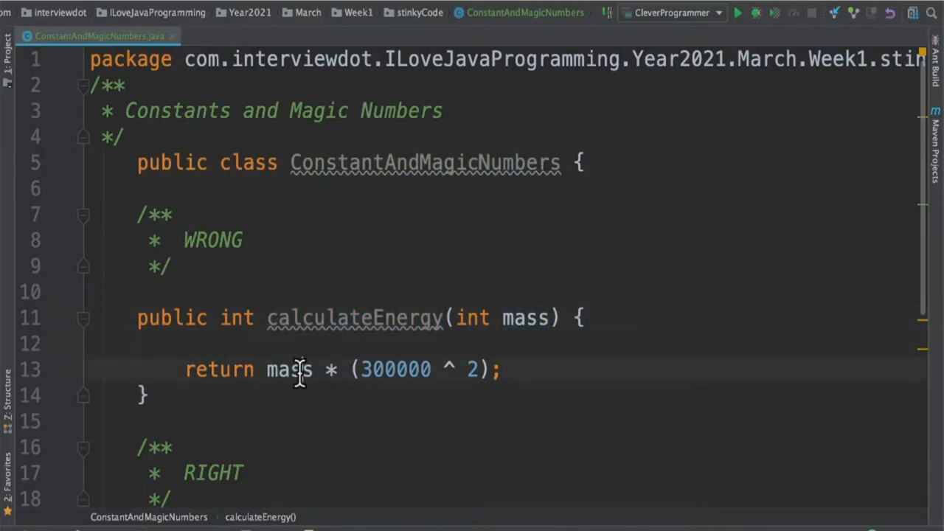
{"action": "double_click", "coordinate": [396, 369]}
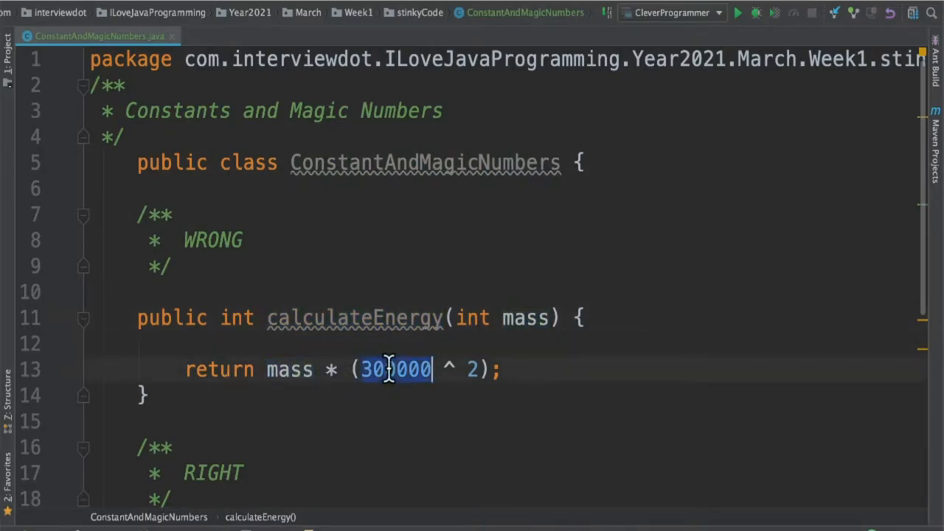
{"action": "left_click", "coordinate": [398, 368]}
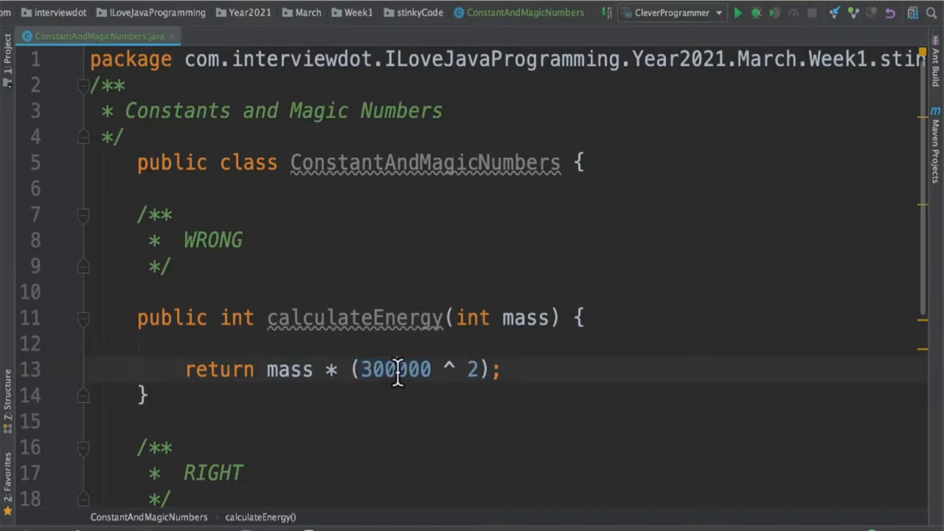
{"action": "double_click", "coordinate": [396, 368]}
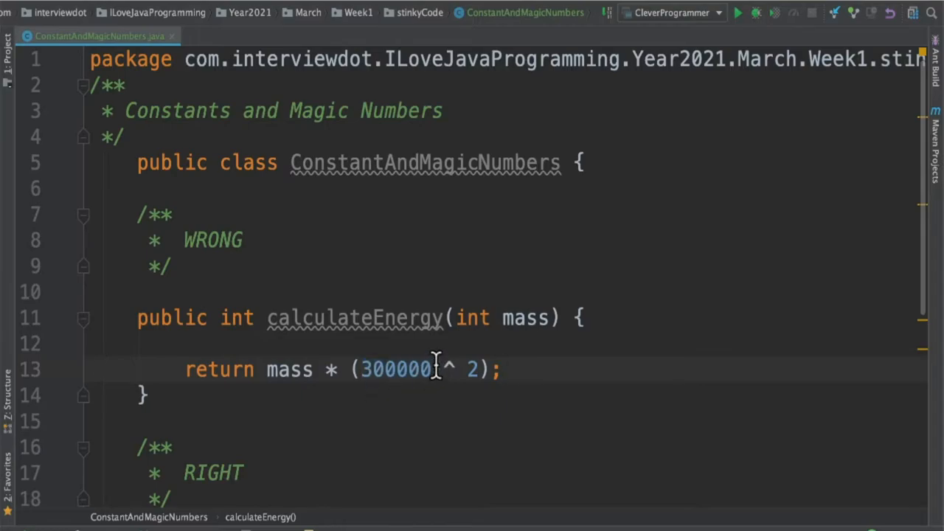
{"action": "mouse_move", "coordinate": [286, 369]}
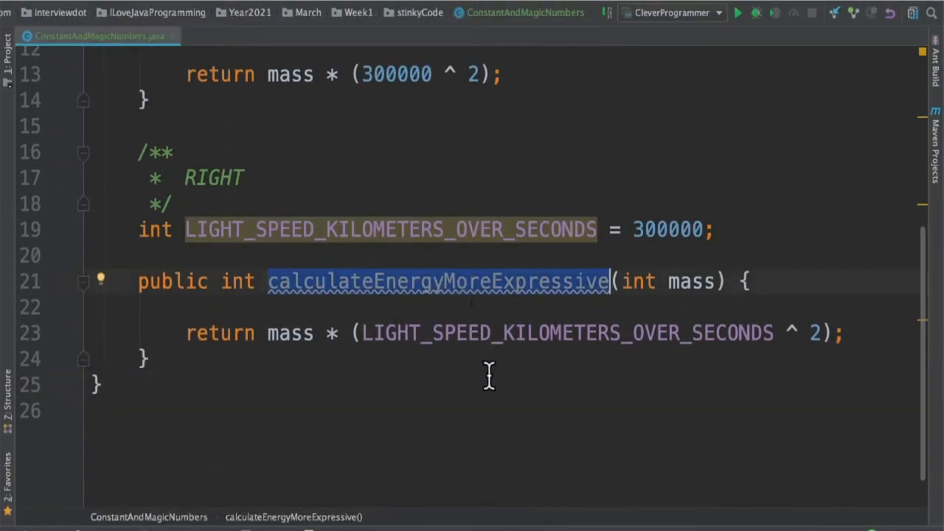
{"action": "mouse_move", "coordinate": [682, 284]}
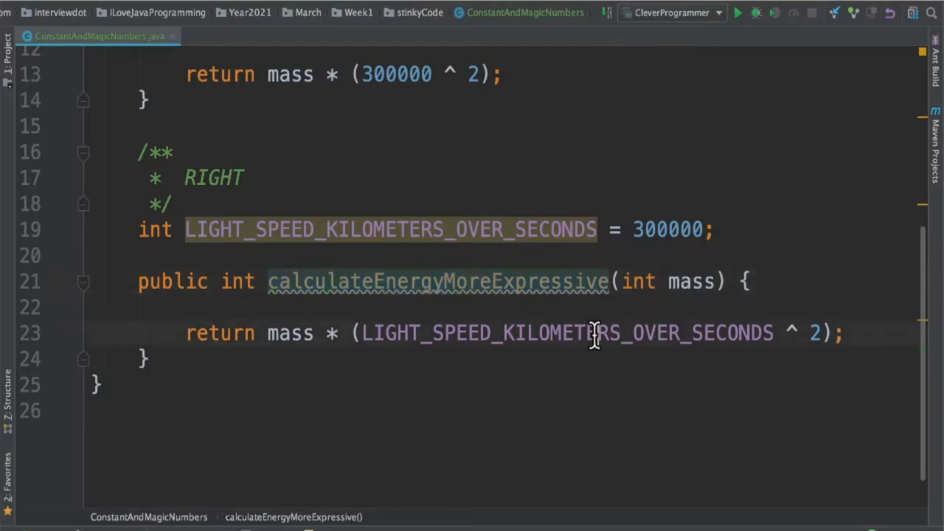
{"action": "double_click", "coordinate": [568, 334]}
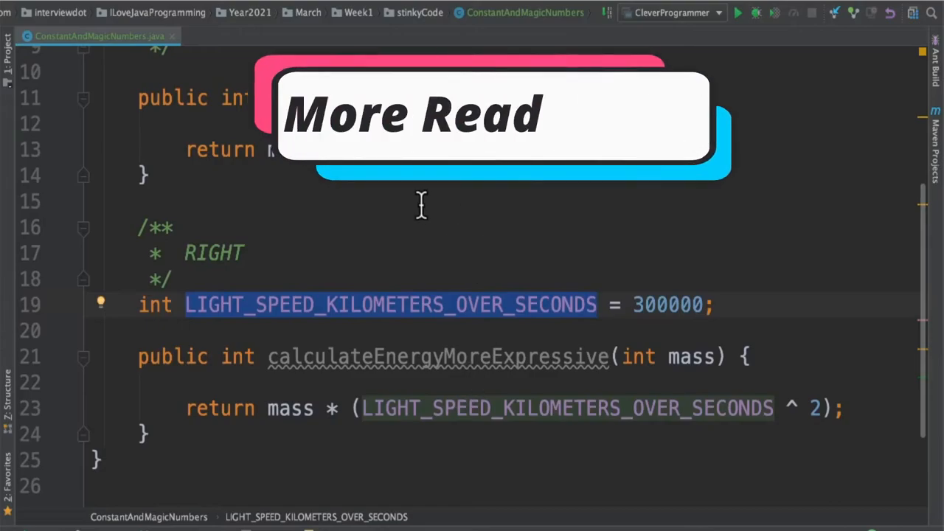
{"action": "left_click", "coordinate": [486, 407]}
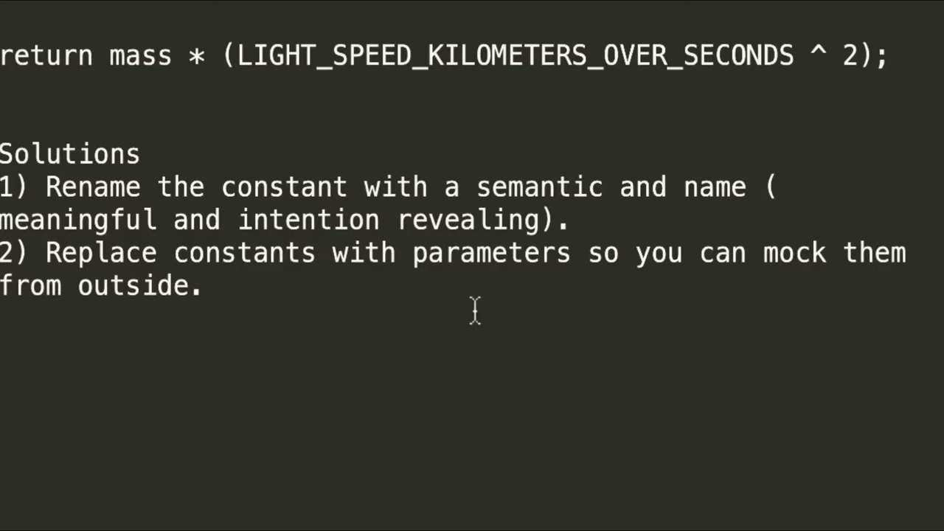
{"action": "mouse_move", "coordinate": [531, 200]}
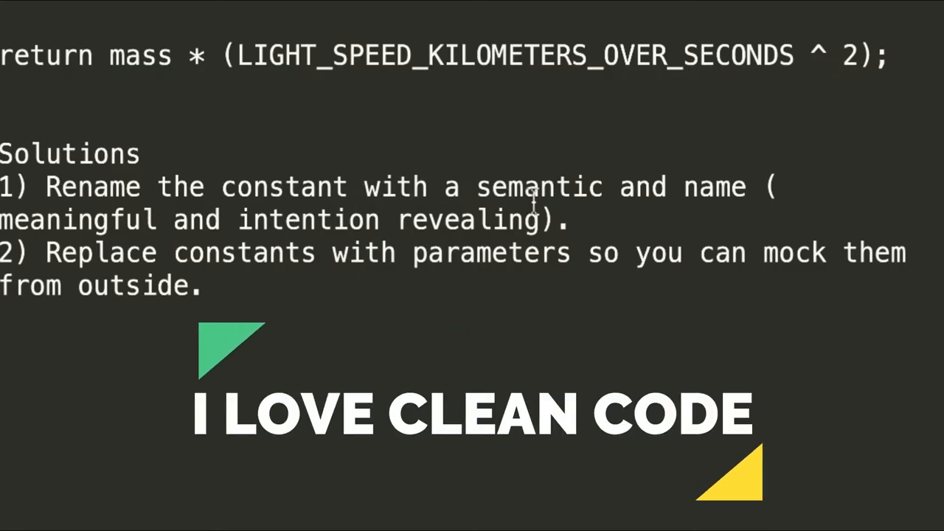
{"action": "double_click", "coordinate": [516, 56]}
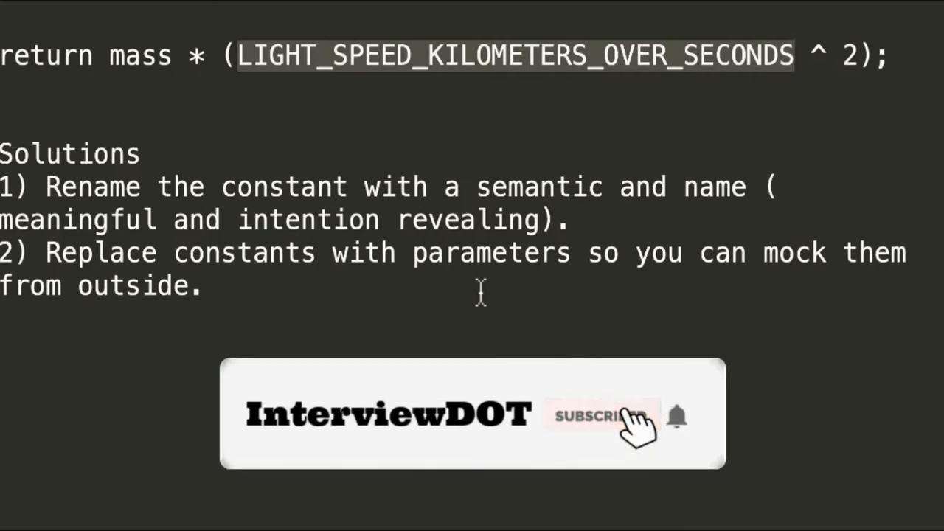
{"action": "left_click", "coordinate": [598, 416]}
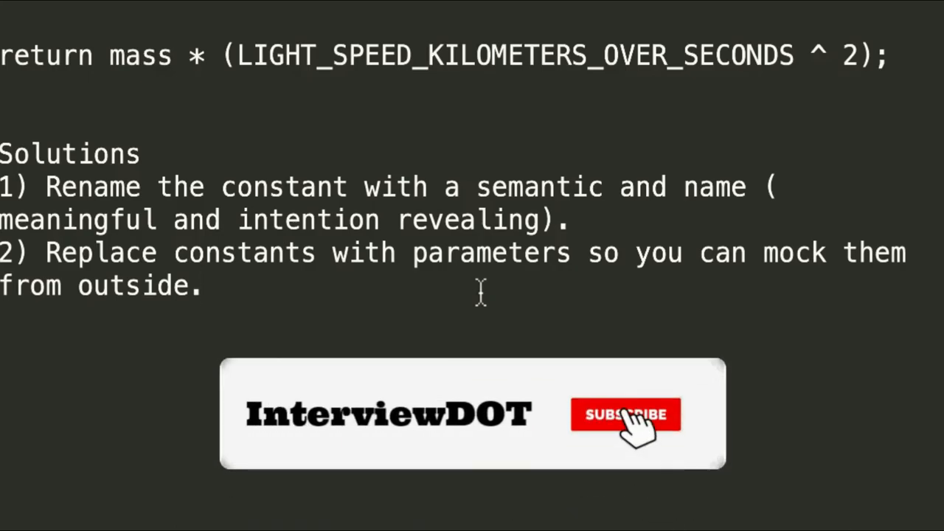
{"action": "left_click", "coordinate": [626, 414]}
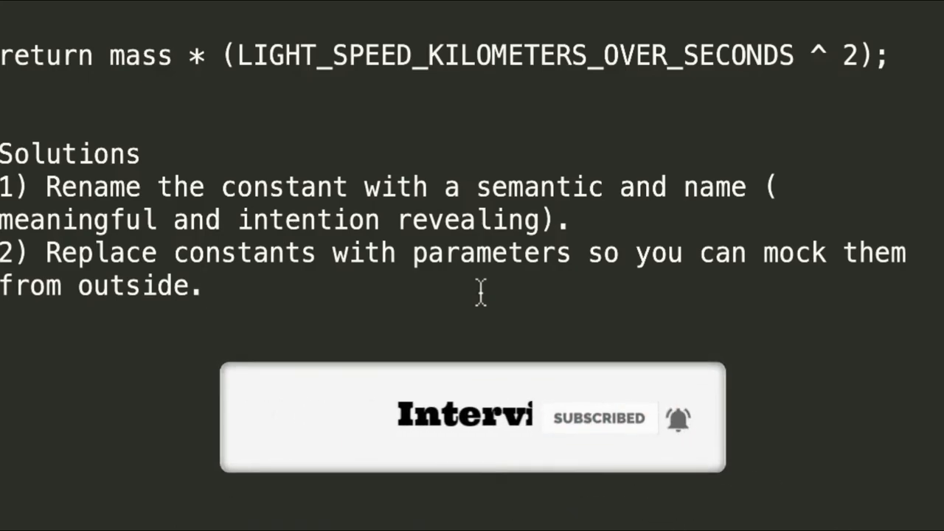